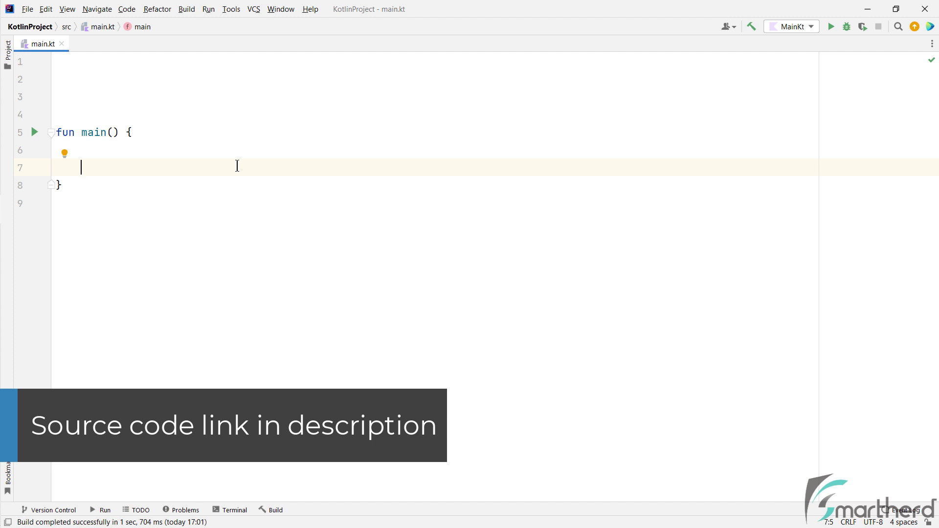
{"action": "mouse_move", "coordinate": [183, 138]}
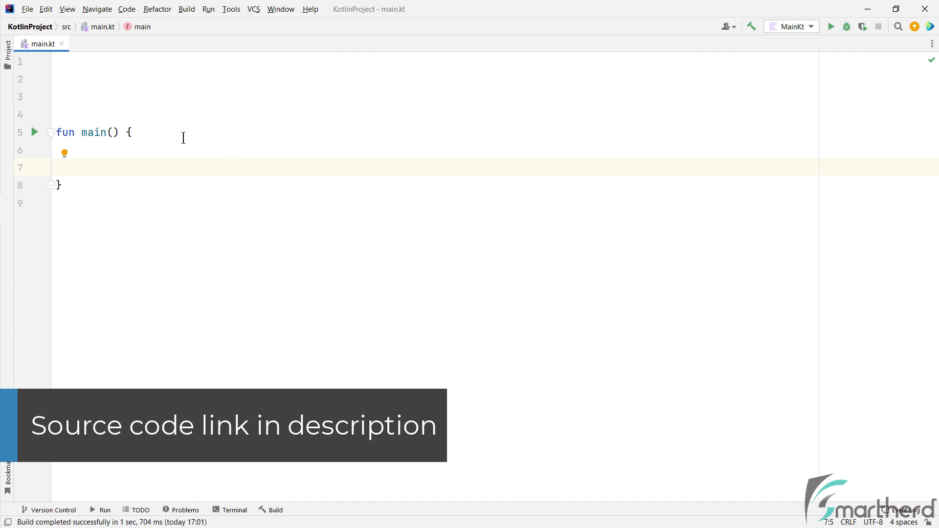
Type 'enum class CreditCardType {' above fun main(), letting the editor close the brace
{"action": "type", "text": "enum class Credit"}
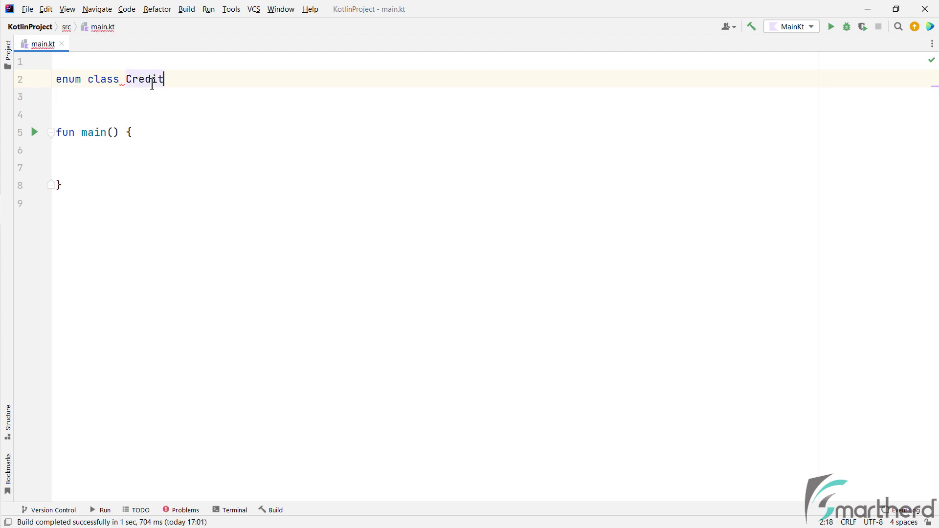
{"action": "type", "text": "CardType {"}
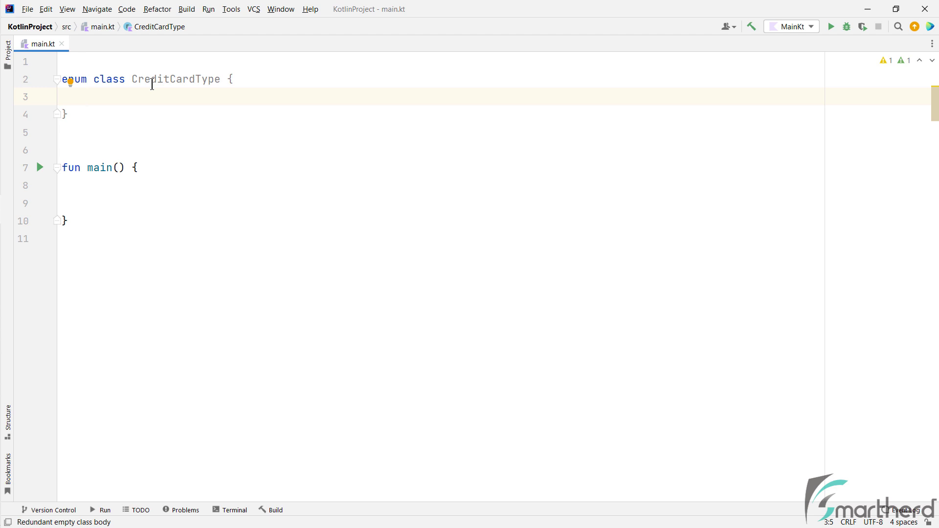
List the constants SILVER, GOLD and PLATINUM on separate lines inside the enum body
{"action": "left_click", "coordinate": [87, 96]}
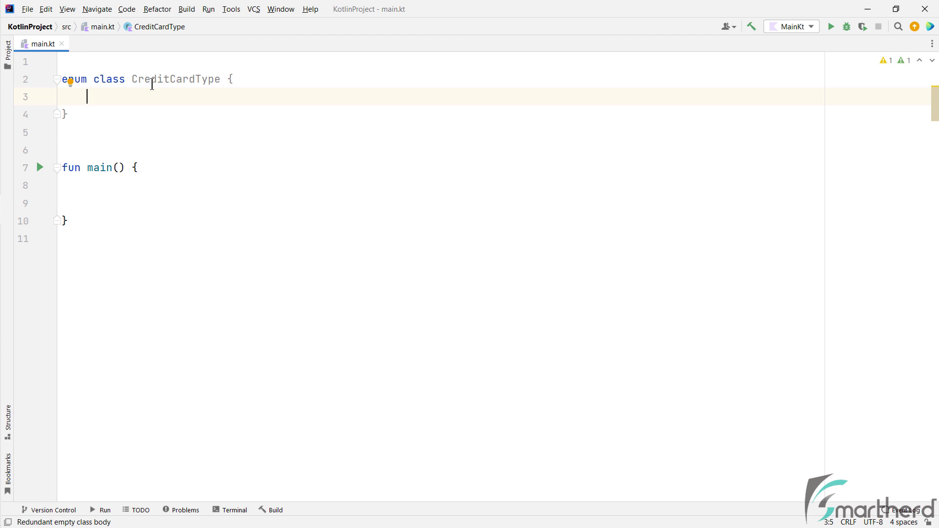
{"action": "type", "text": "SILVER,"}
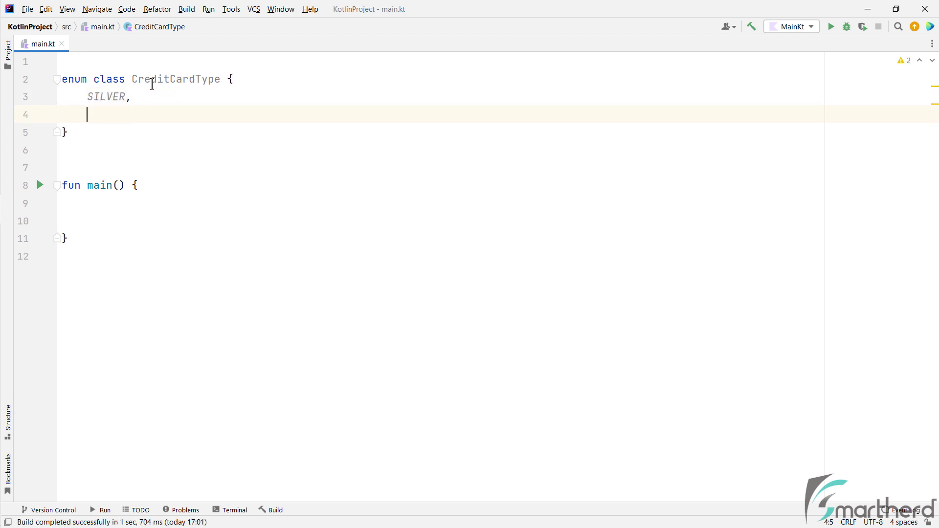
{"action": "type", "text": "GOLD,"}
{"action": "type", "text": "PLATINUM"}
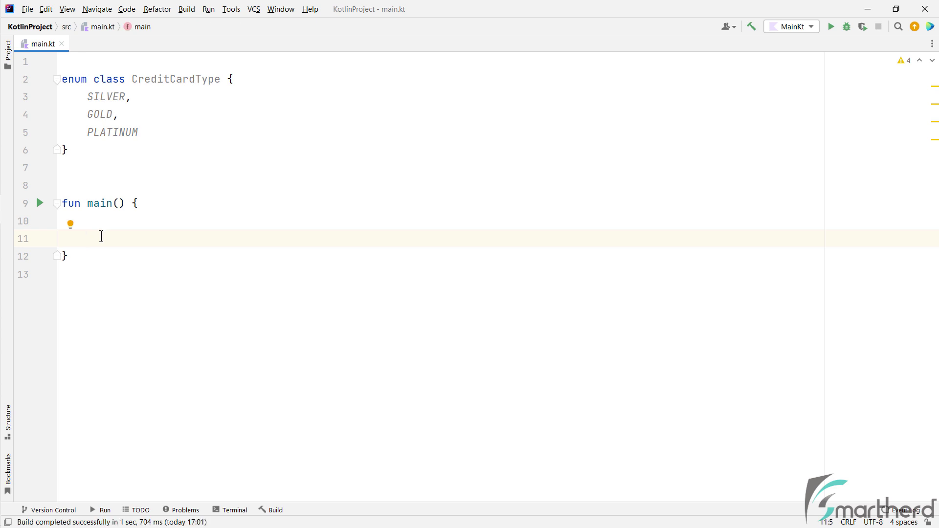
Write CreditCardType.GOLD inside main and place the caret at the start of that line
{"action": "type", "text": "CreditCardType"}
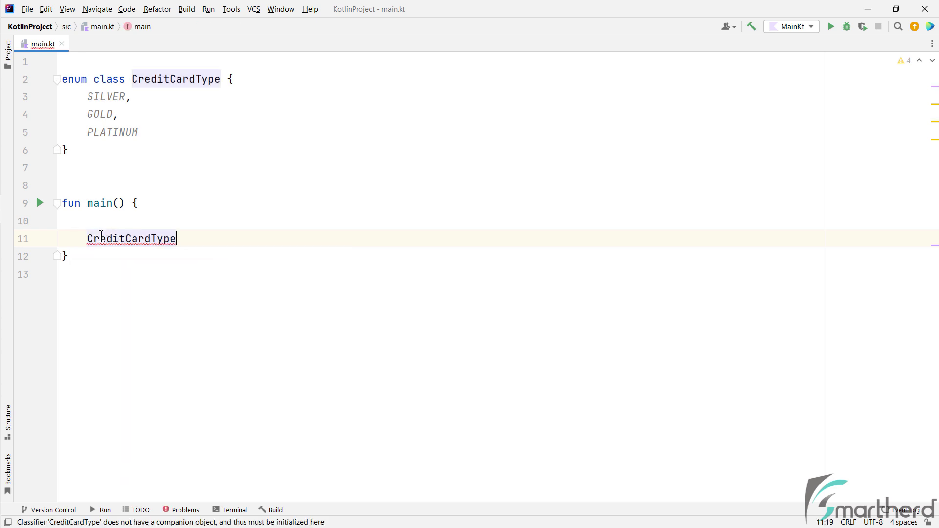
{"action": "type", "text": ".GOLD"}
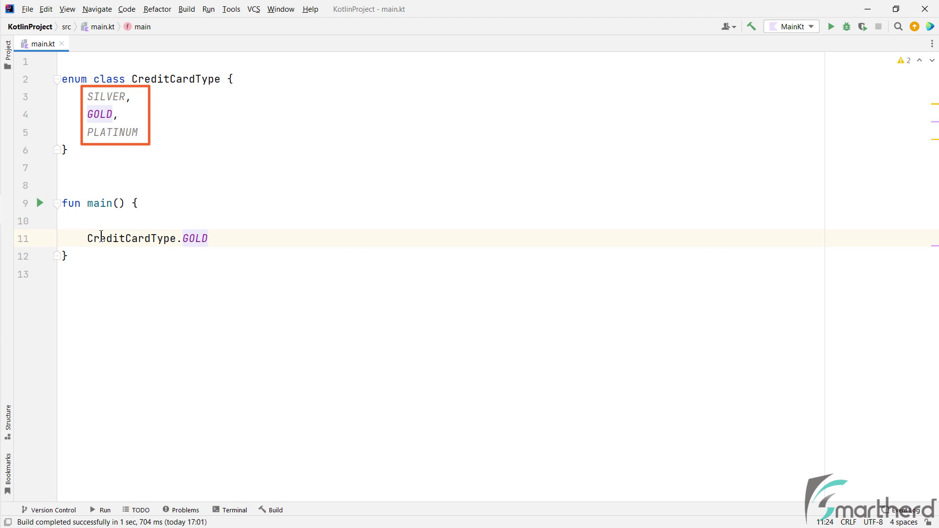
{"action": "left_click", "coordinate": [208, 237]}
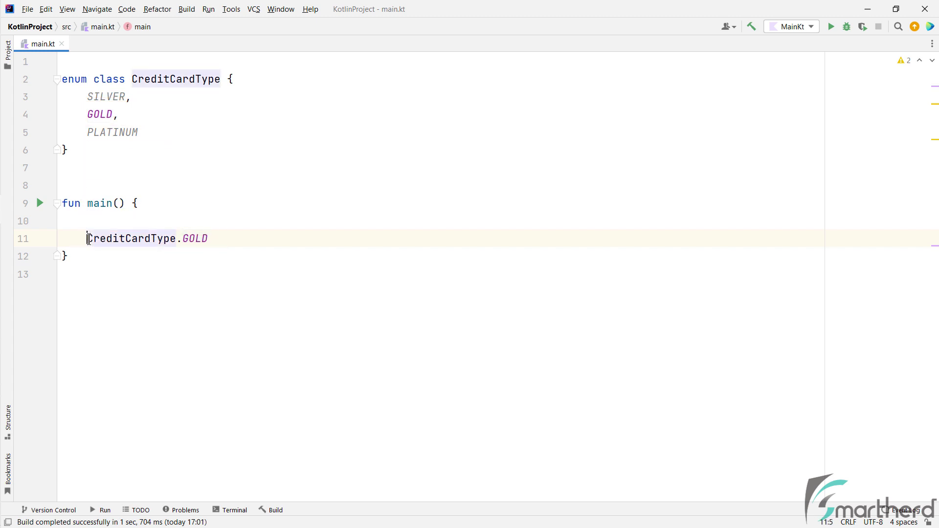
Assign GOLD to 'val value' and give it the explicit type CreditCardType
{"action": "type", "text": "val value ="}
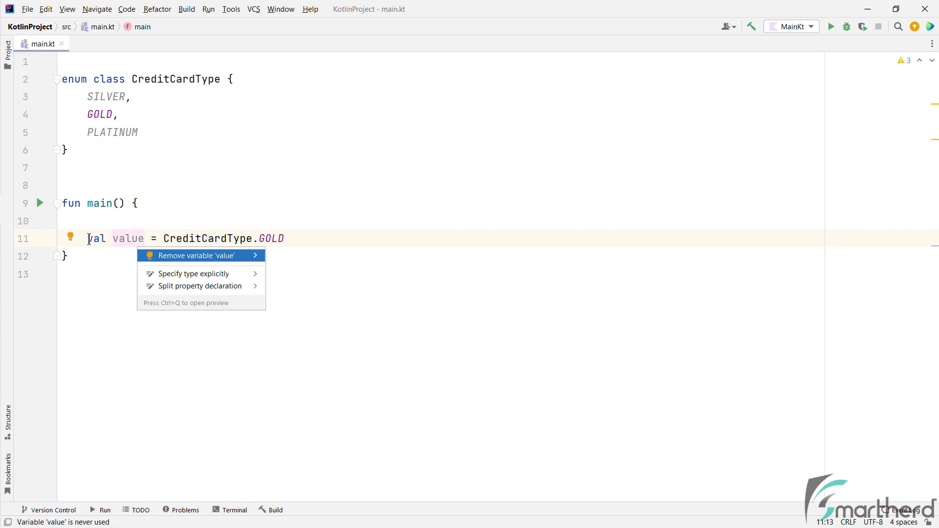
{"action": "left_click", "coordinate": [192, 273]}
{"action": "type", "text": "    // ordinal = 2      name=\"PLATINUM"}
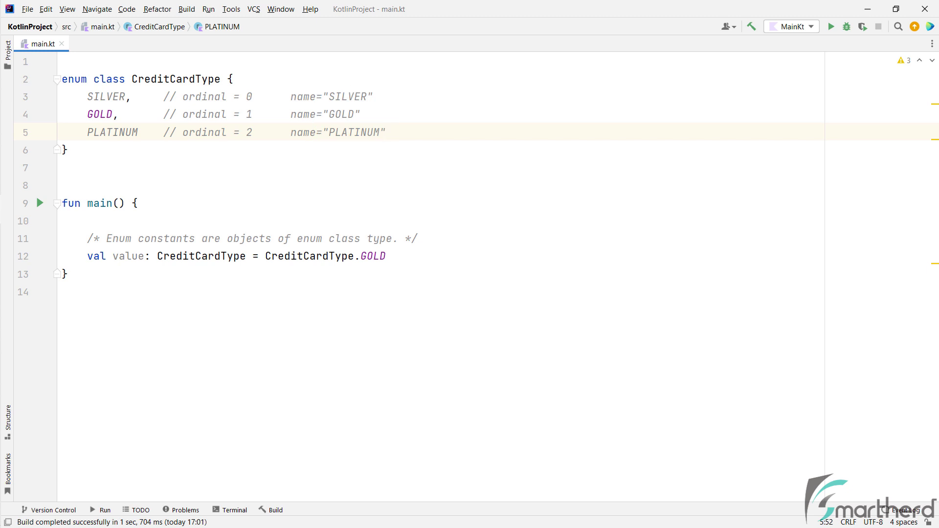
Print GOLD's ordinal and name, run to see 1 and GOLD, then remove .name
{"action": "type", "text": "/* Each enum object has two properties: ordinal and name */"}
{"action": "type", "text": "println(CreditCardType.GOLD.name)"}
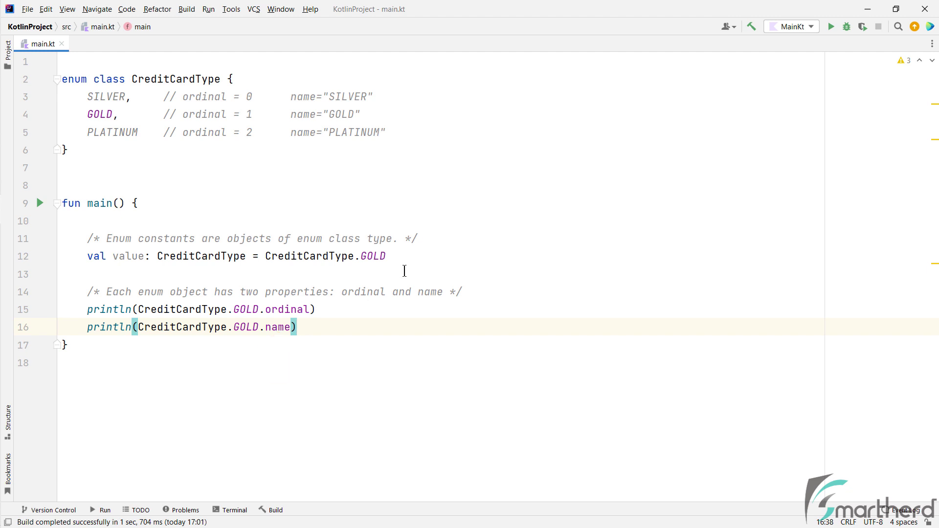
{"action": "left_click", "coordinate": [831, 26]}
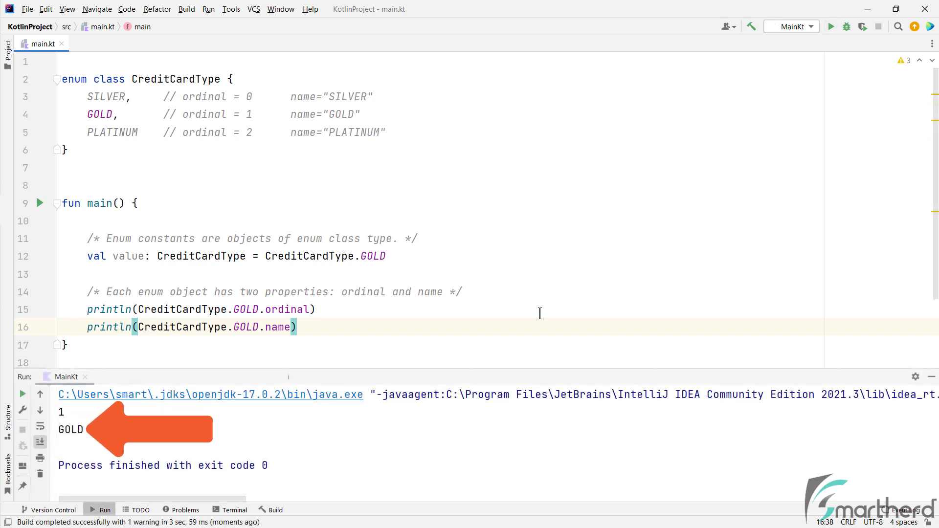
{"action": "mouse_move", "coordinate": [797, 340]}
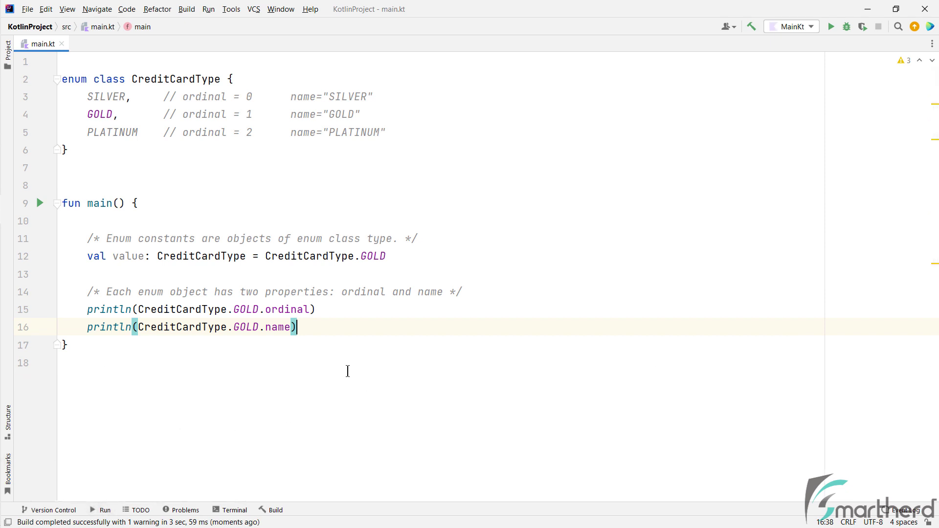
{"action": "double_click", "coordinate": [275, 327]}
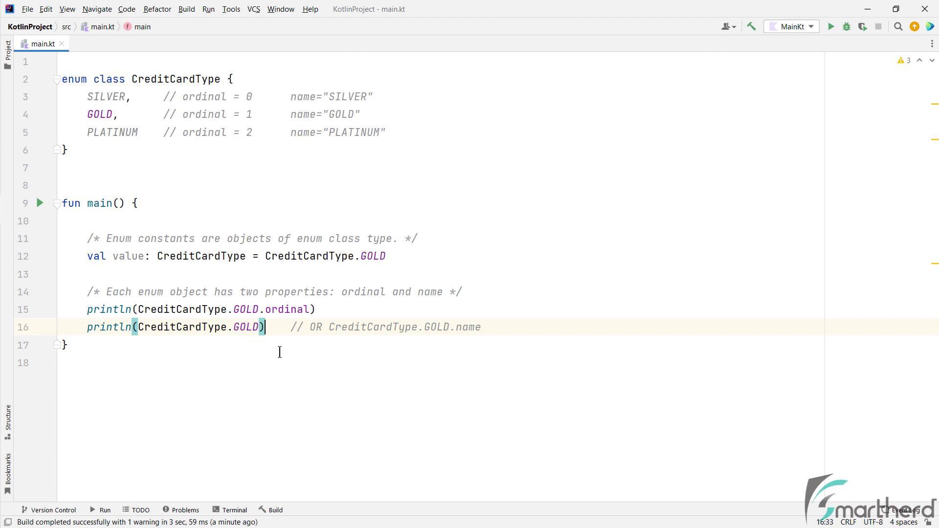
Add the comment 'Each enum object has two methods: values() and valueOf()' in main
{"action": "left_click", "coordinate": [830, 26]}
{"action": "type", "text": "/* Each enum object has two methods: values() and valueOf() */"}
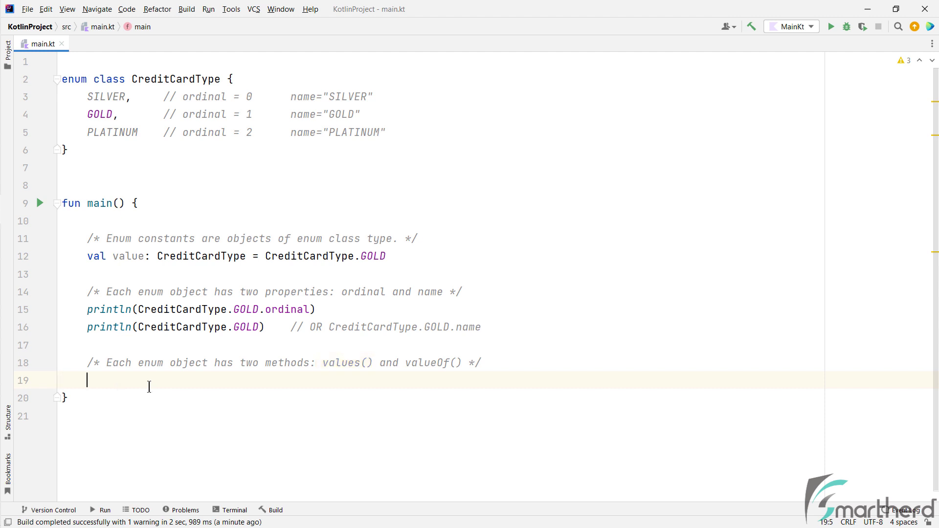
Store values() in a typed Array<CreditCardType> myConstants, print each via forEach, add the when comment
{"action": "type", "text": "CreditCardType.values("}
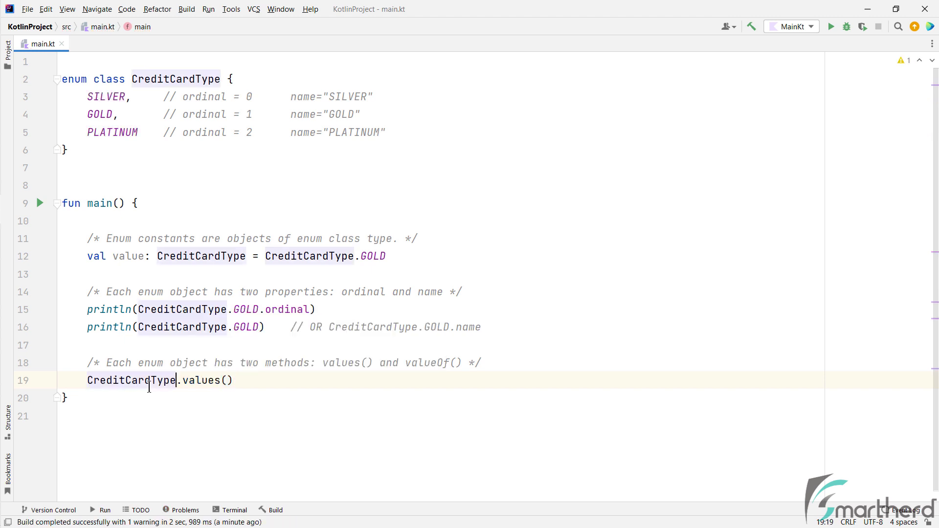
{"action": "type", "text": "val my ="}
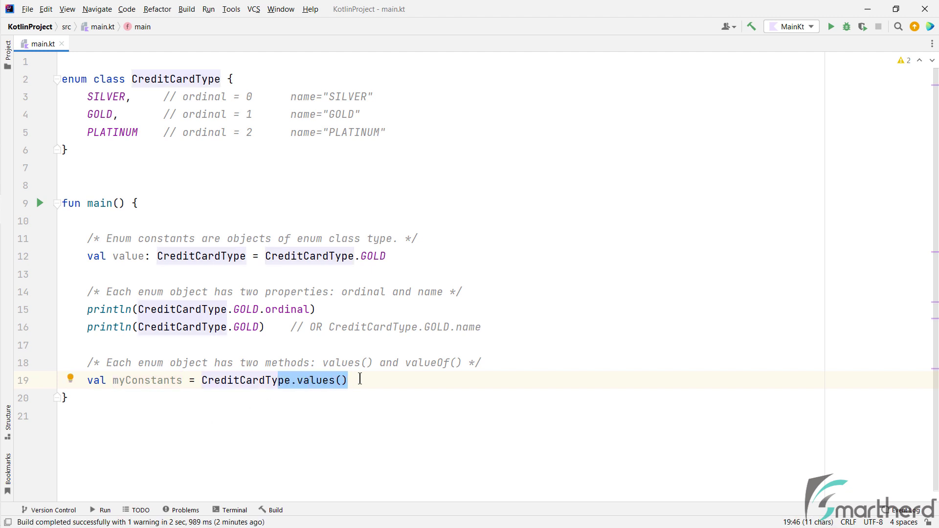
{"action": "left_click", "coordinate": [70, 379]}
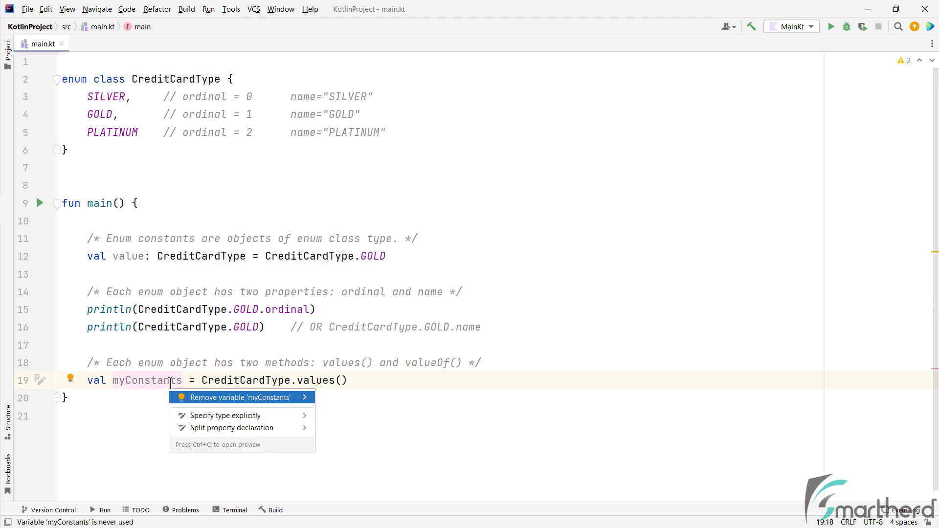
{"action": "left_click", "coordinate": [226, 415]}
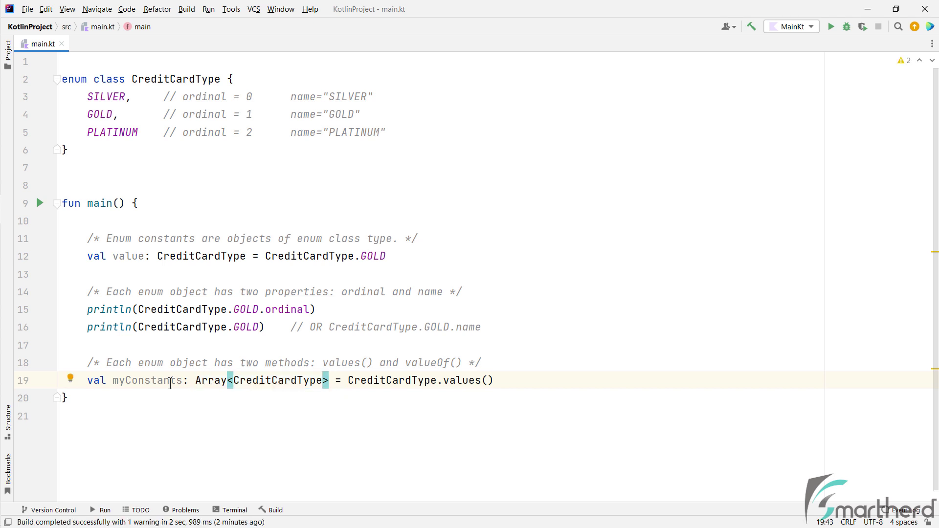
{"action": "type", "text": "myConstants.forEach { println(it)"}
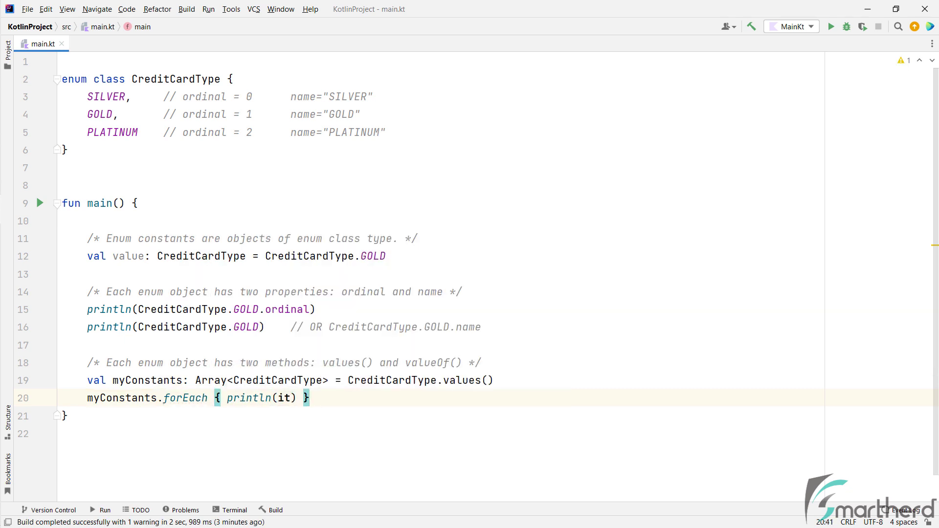
{"action": "left_click", "coordinate": [830, 27]}
{"action": "type", "text": "/* Using in 'when' statement */"}
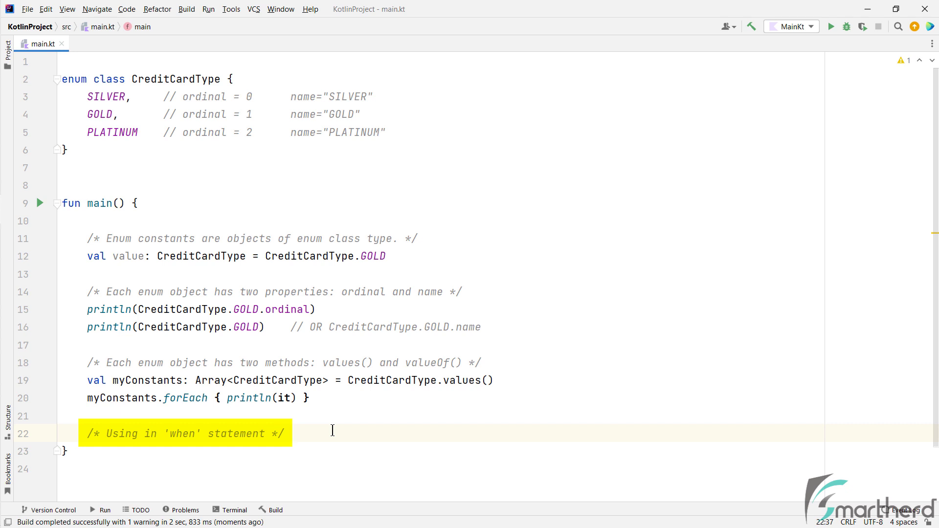
Write when(peterCardType) with SILVER, GOLD and PLATINUM branches printing card messages
{"action": "key", "text": "enter"}
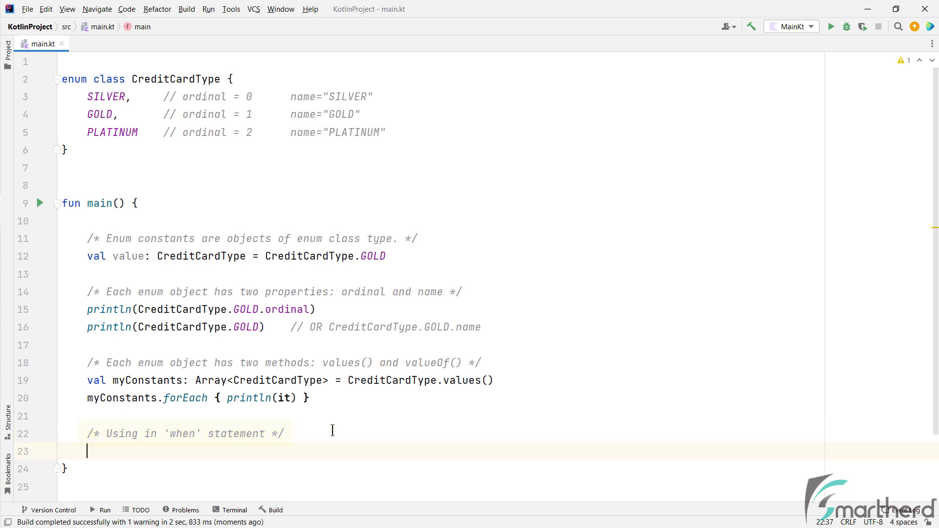
{"action": "type", "text": "when("}
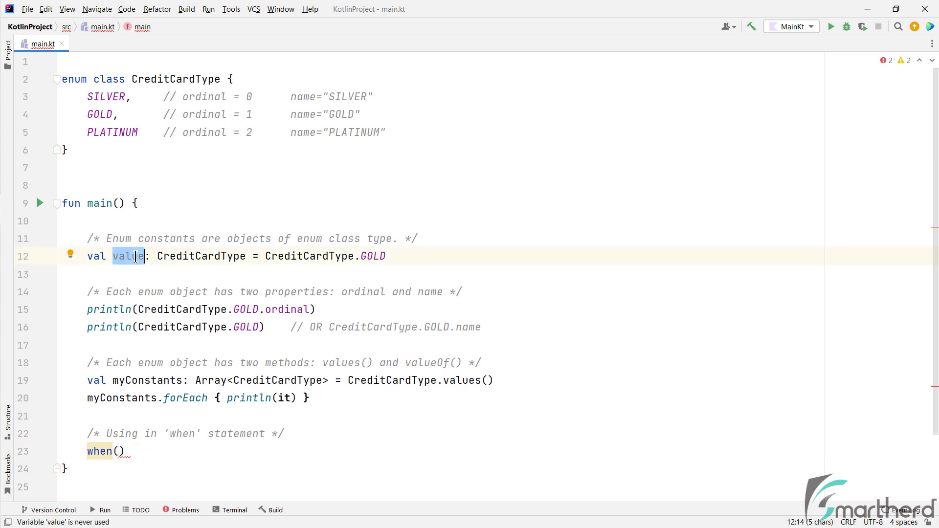
{"action": "type", "text": "peter"}
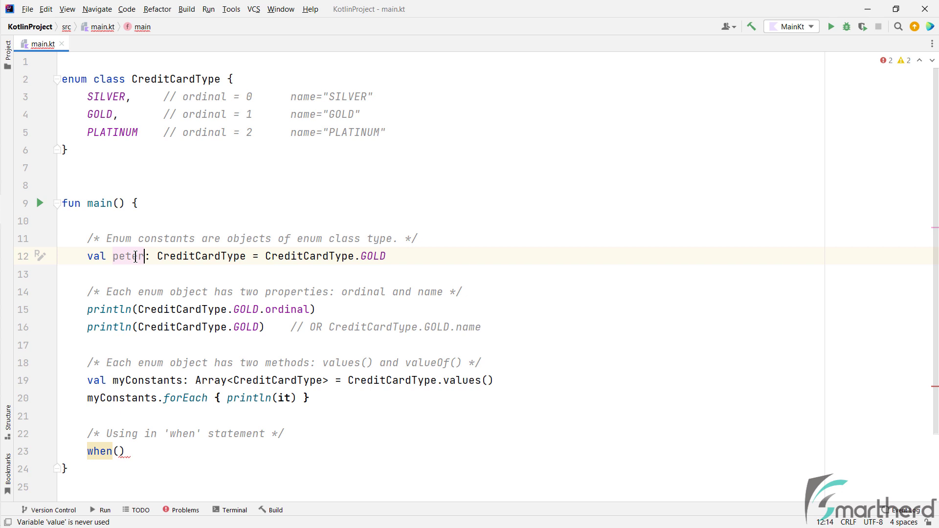
{"action": "type", "text": "CardType"}
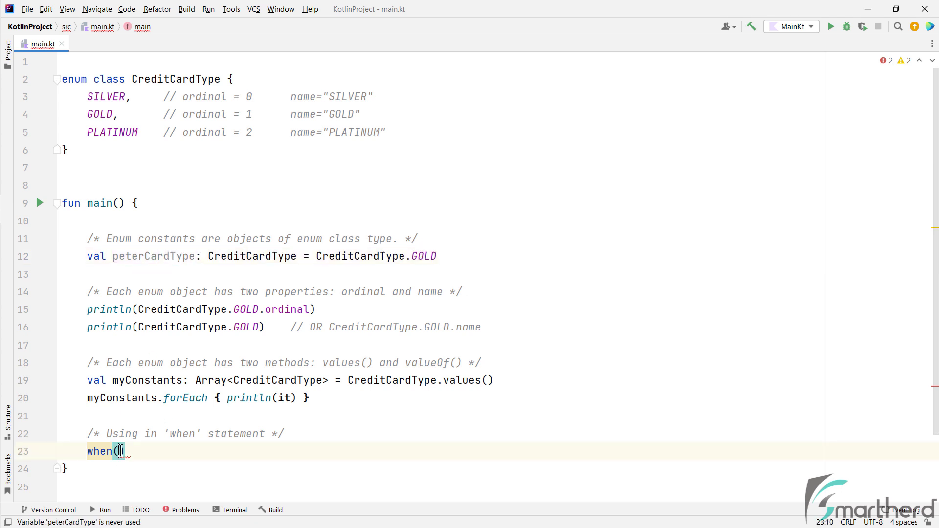
{"action": "type", "text": "peterCardType"}
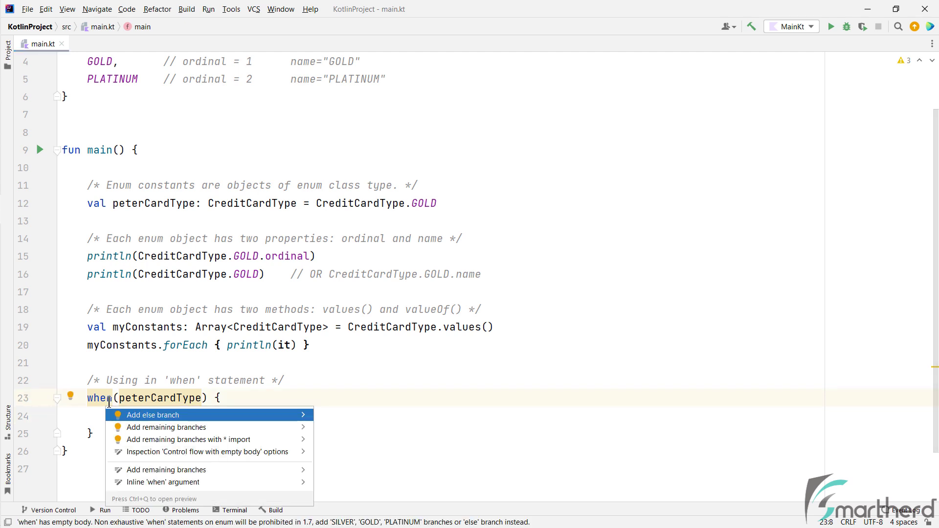
{"action": "left_click", "coordinate": [166, 427]}
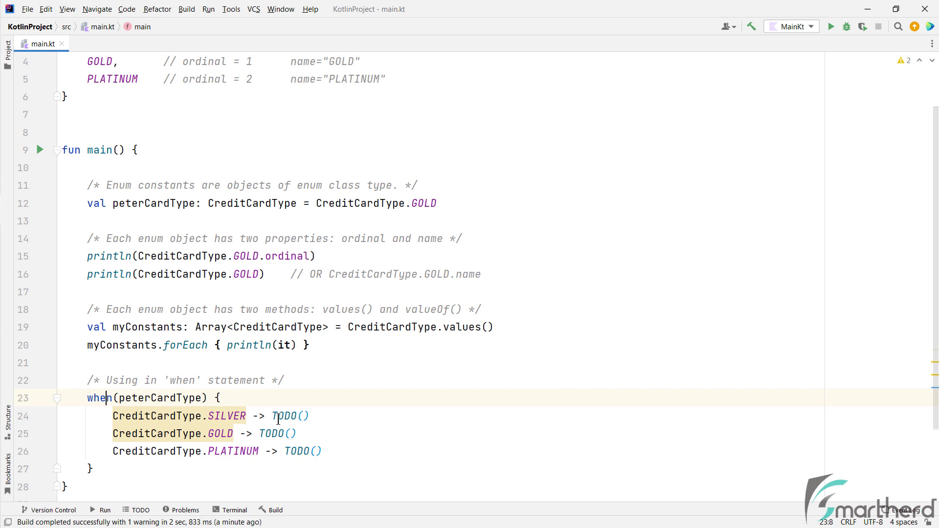
{"action": "double_click", "coordinate": [290, 415]}
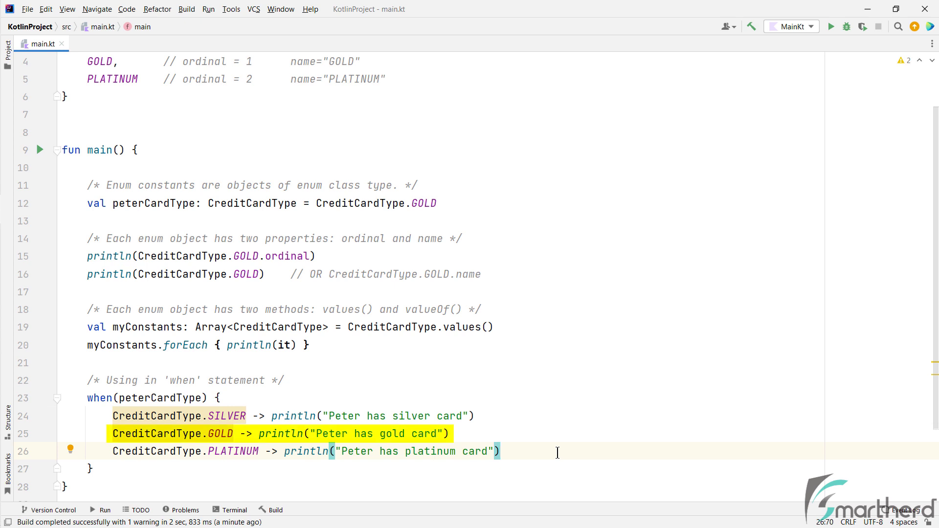
{"action": "left_click", "coordinate": [831, 26]}
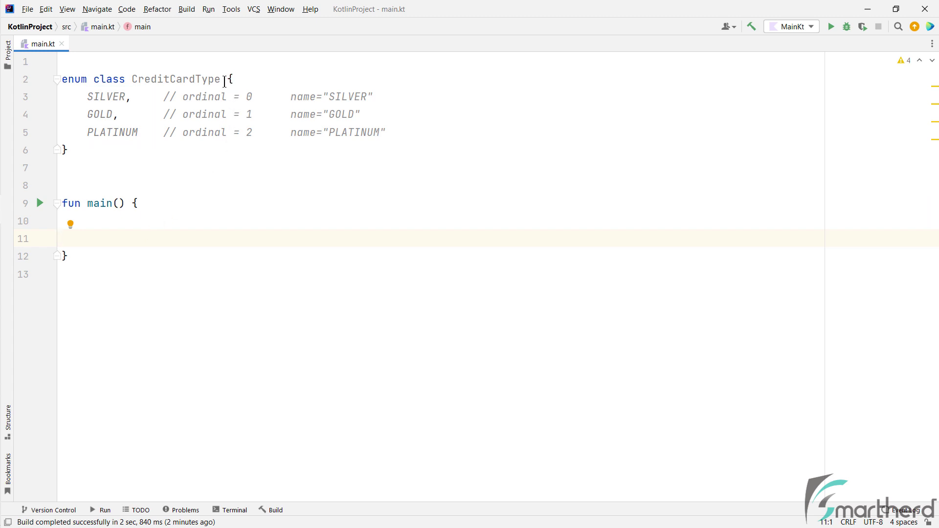
Add a 'val color: String' constructor property to the CreditCardType header
{"action": "type", "text": "()"}
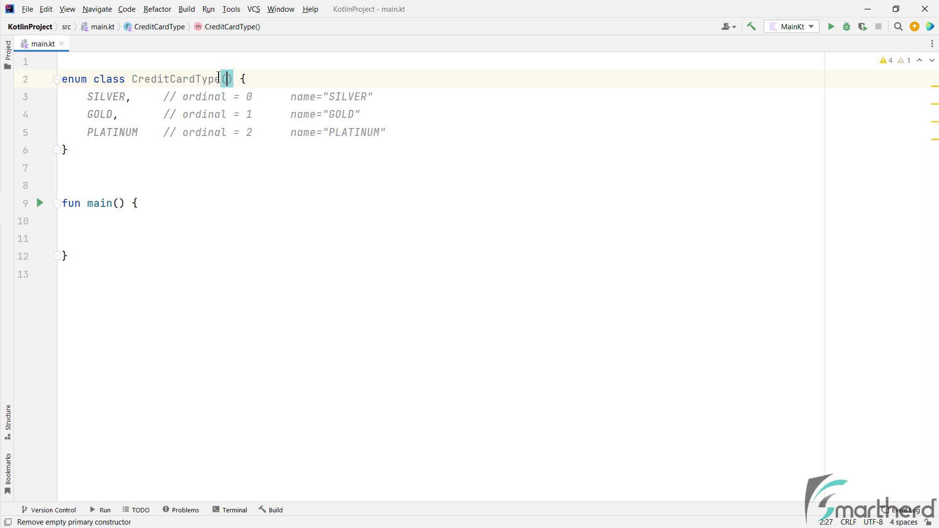
{"action": "type", "text": "va"}
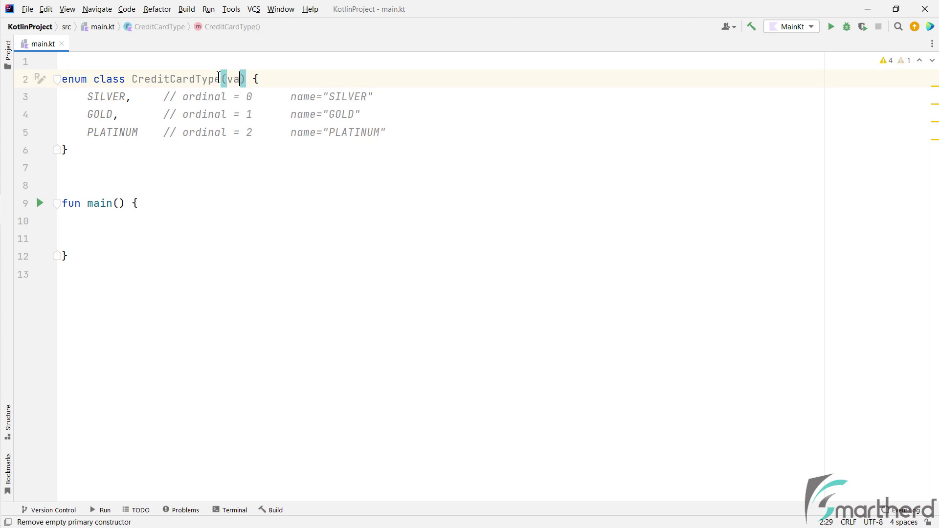
{"action": "type", "text": "color: String"}
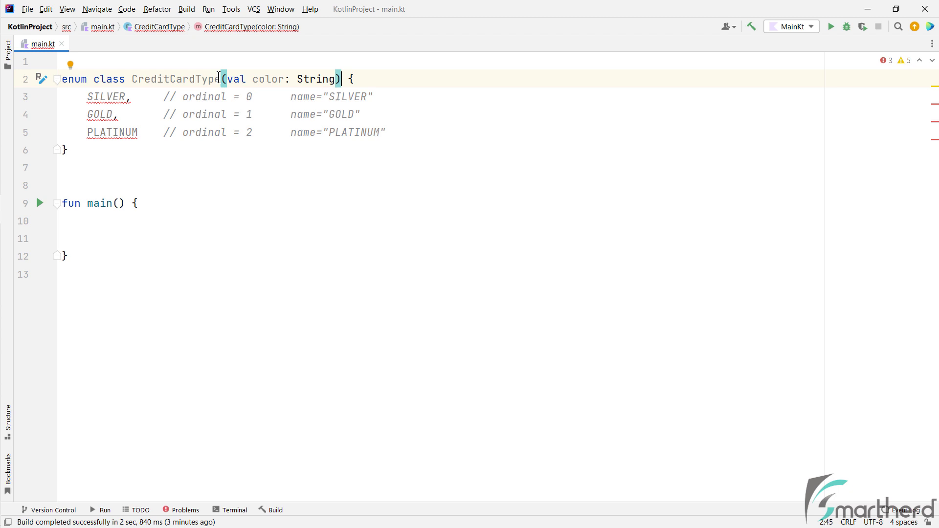
{"action": "mouse_move", "coordinate": [168, 98]}
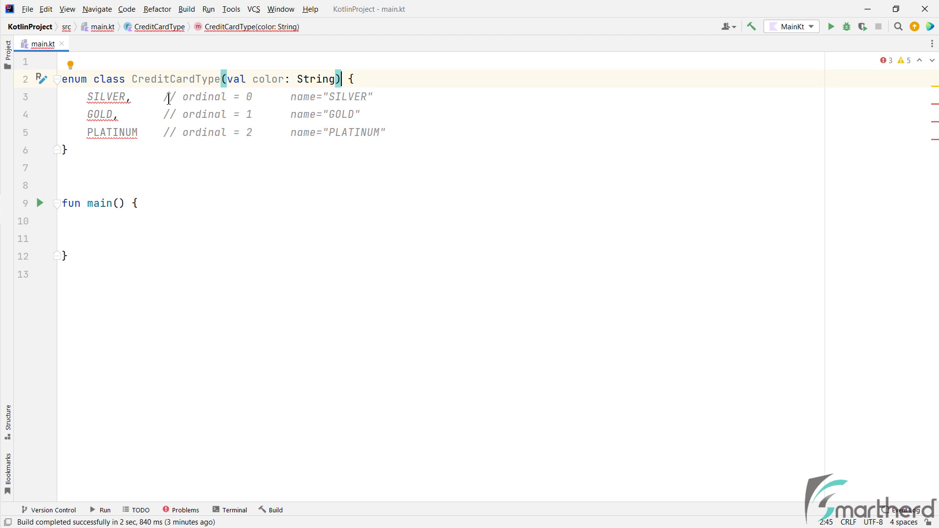
Pass the colors gray, gold and black to SILVER, GOLD and PLATINUM
{"action": "double_click", "coordinate": [175, 79]}
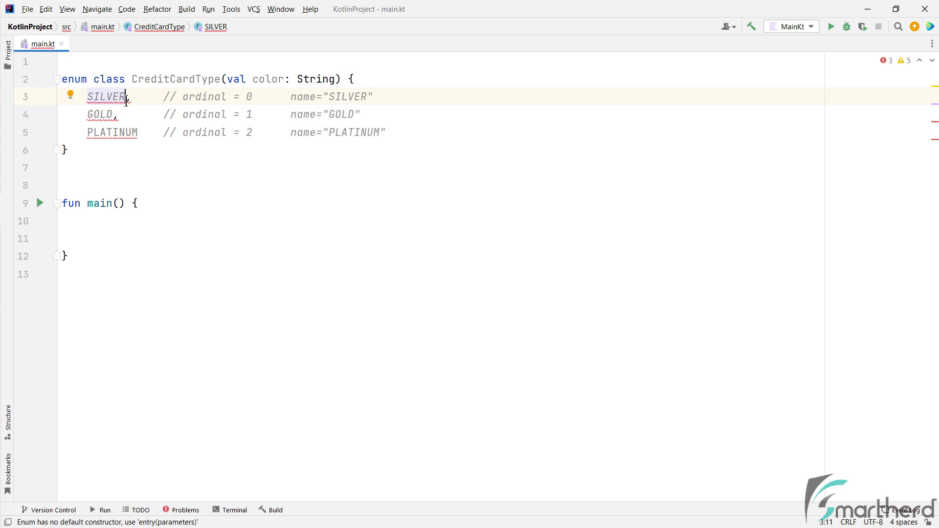
{"action": "type", "text": "()"}
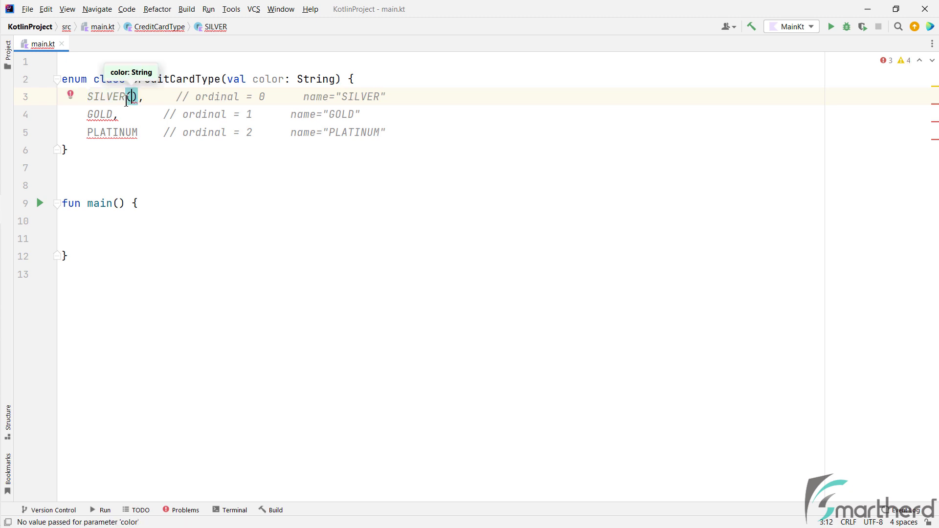
{"action": "type", "text": "color: \"\""}
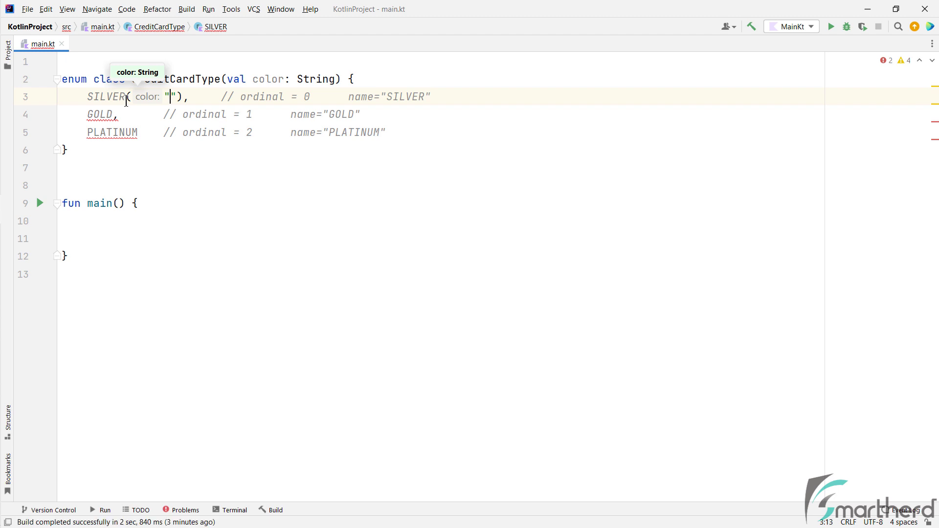
{"action": "type", "text": "gray"}
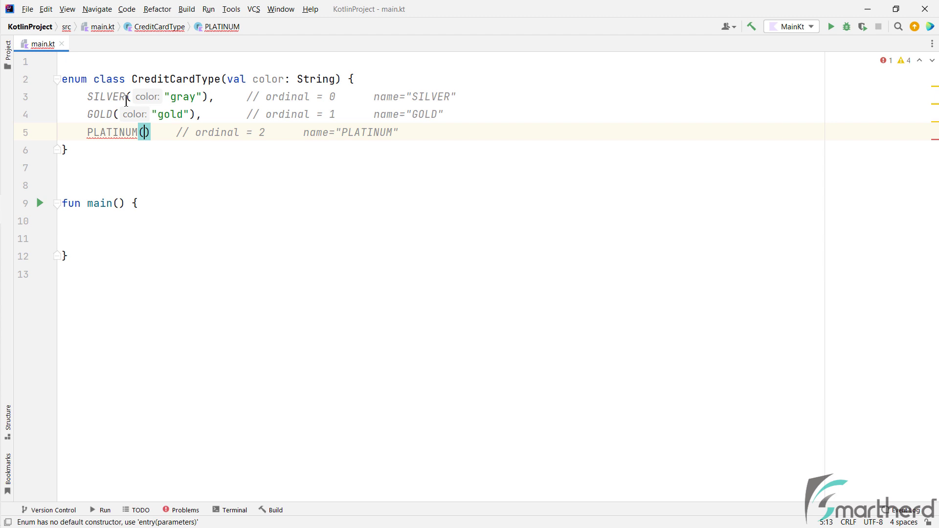
{"action": "type", "text": "color: \"black\""}
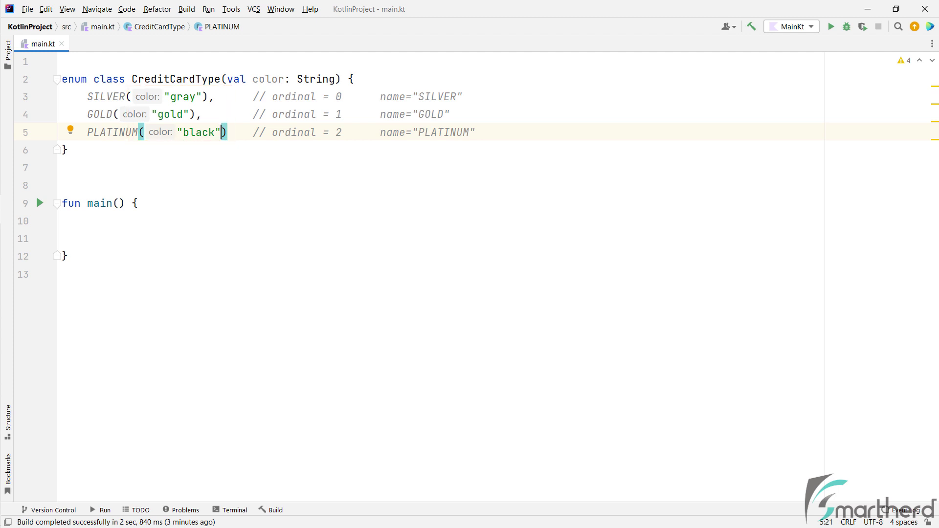
{"action": "double_click", "coordinate": [199, 132]}
{"action": "type", "text": "println(CreditCardType."}
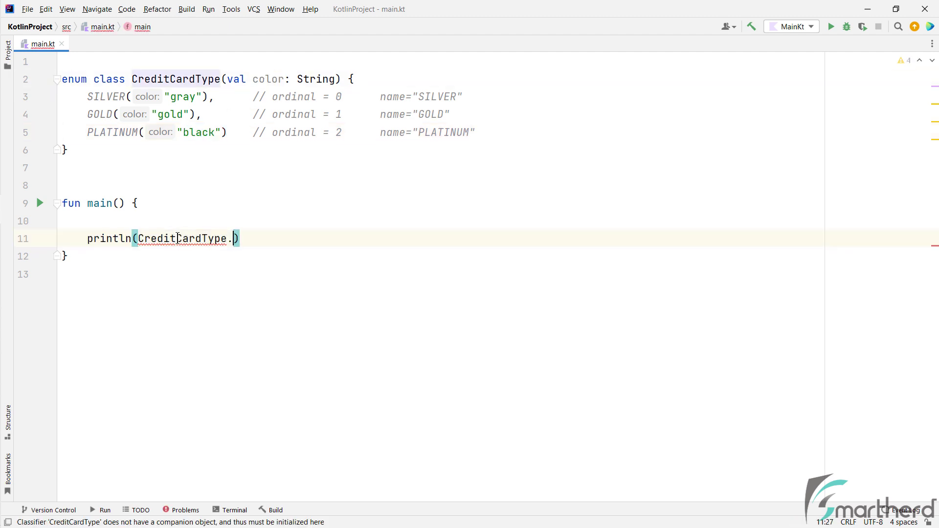
Print CreditCardType.SILVER.color with a // gray comment, and begin a maxLimit constructor parameter
{"action": "type", "text": "SILVER.color"}
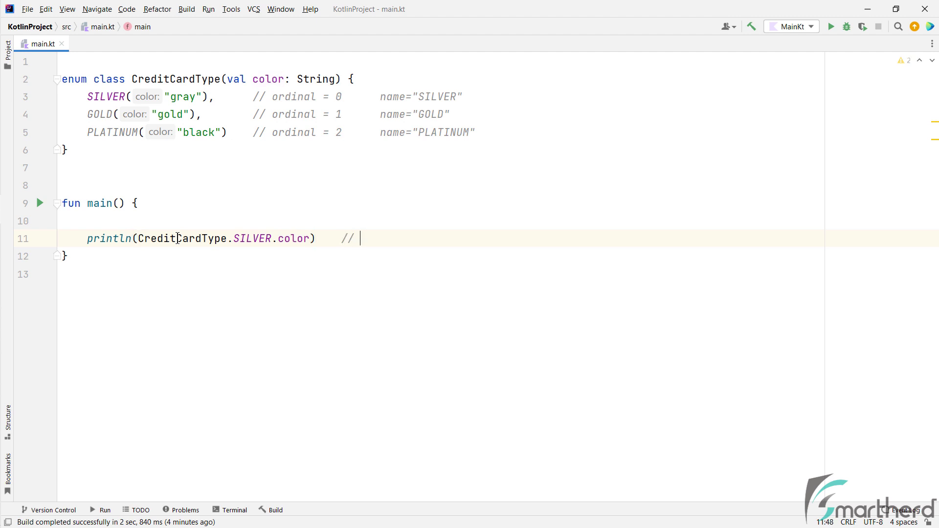
{"action": "type", "text": "gray"}
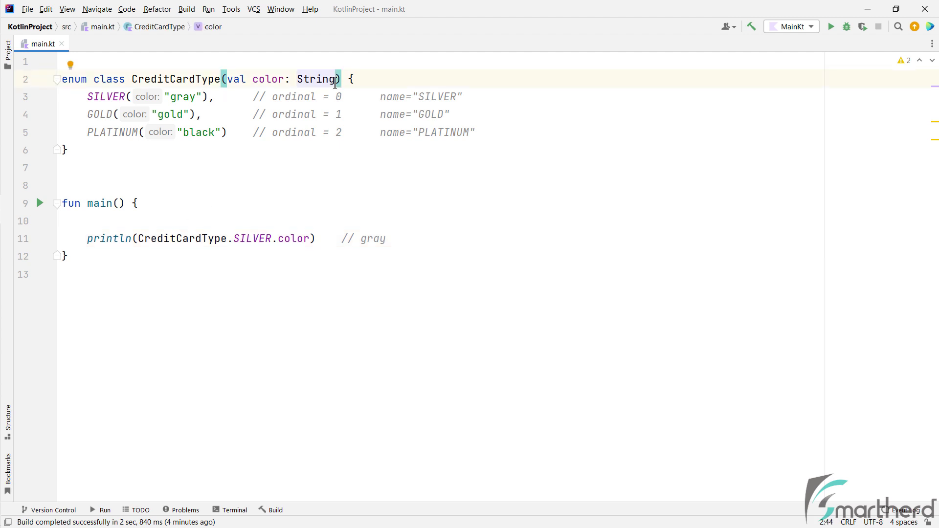
{"action": "type", "text": ", val maxLimit: Int"}
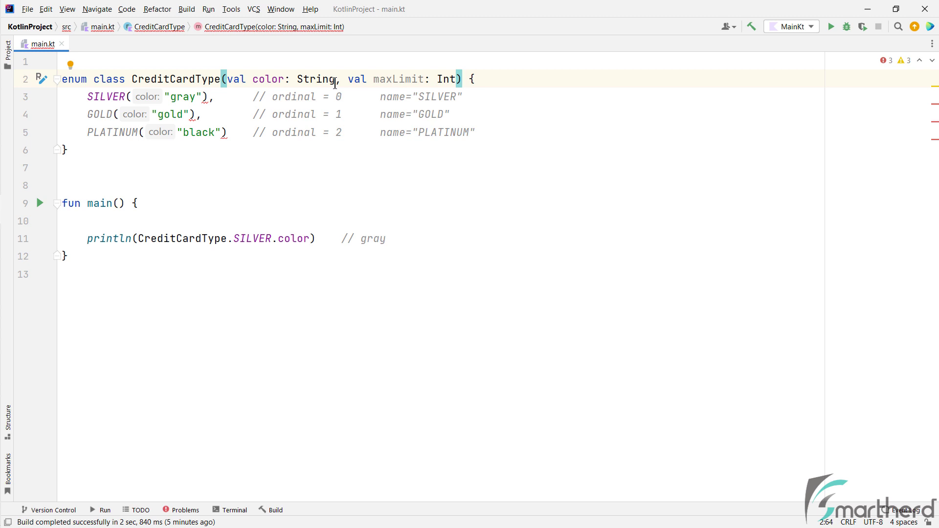
Default the maxLimit property to 1000000 and give SILVER an explicit maxLimit of 50000
{"action": "type", "text": "= 1000000"}
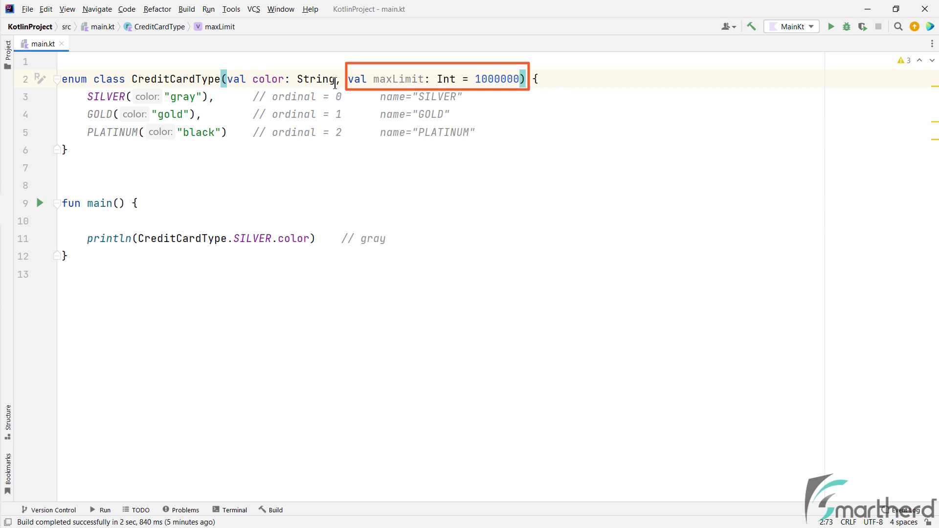
{"action": "left_click", "coordinate": [521, 79]}
{"action": "type", "text": ", "}
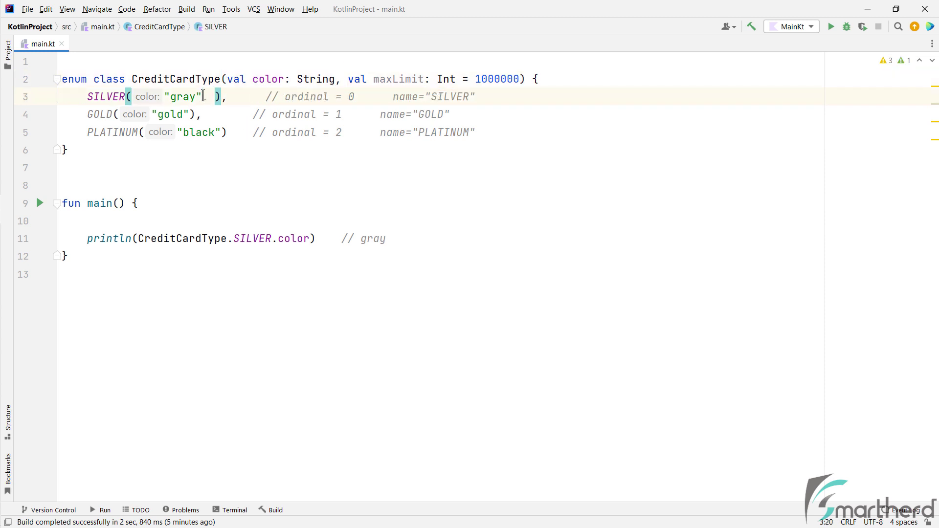
{"action": "type", "text": "5"}
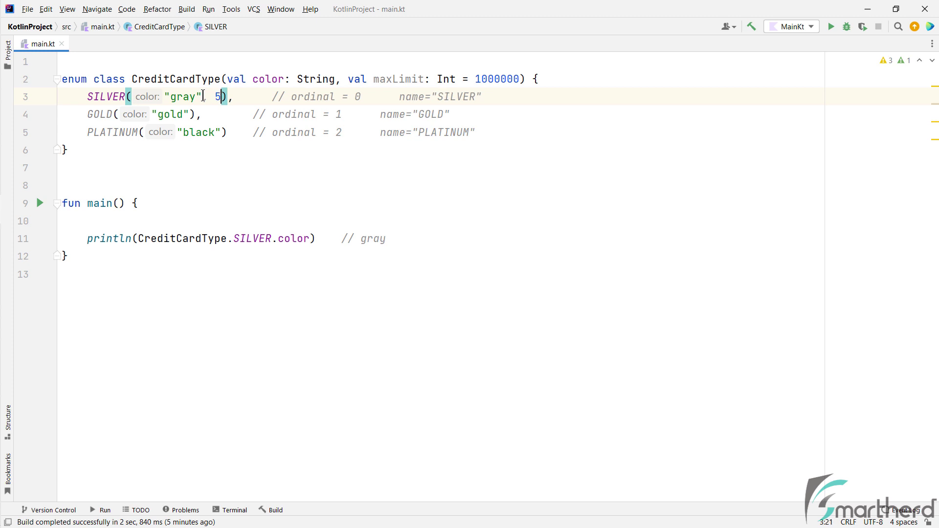
{"action": "type", "text": "maxLimit: 50000"}
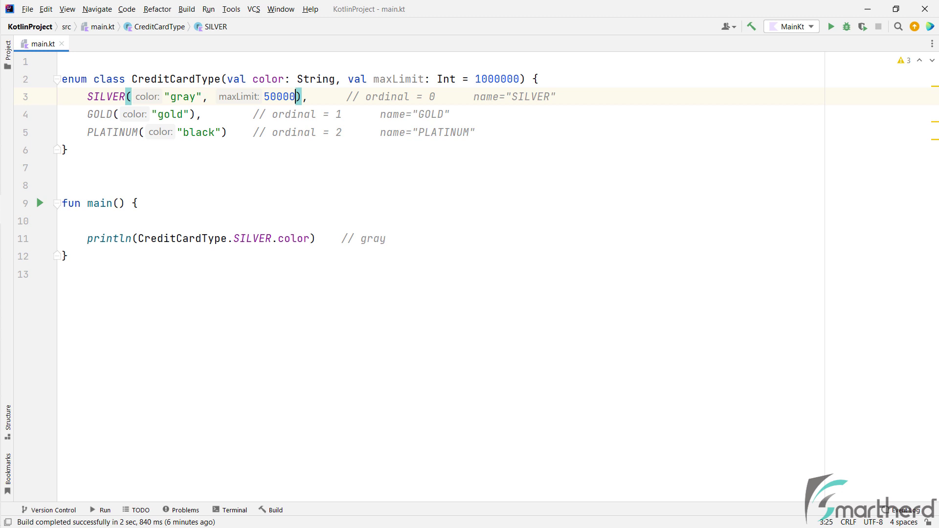
{"action": "left_click", "coordinate": [504, 133]}
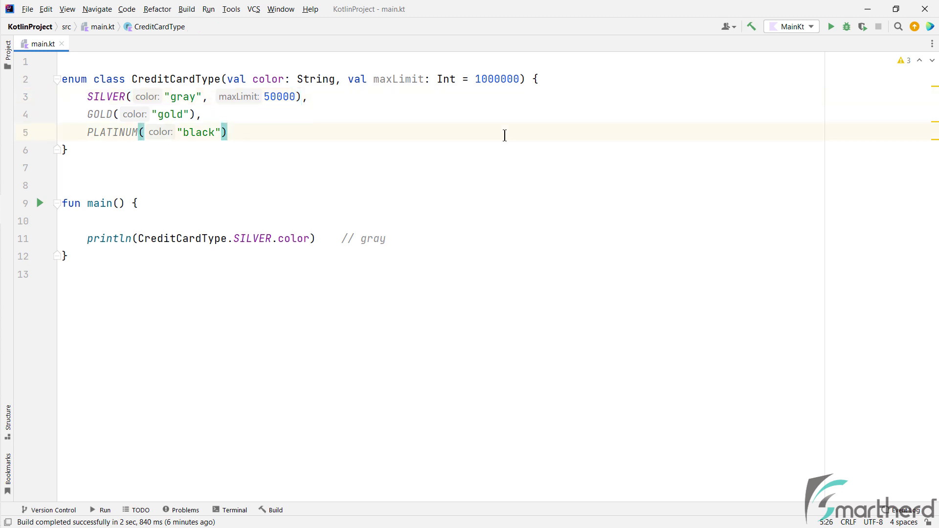
Declare interface ICardCashBack with getCashbackValue(): Float and make CreditCardType implement ICardCashBack
{"action": "type", "text": "interface ICardCashBack {"}
{"action": "type", "text": "fu"}
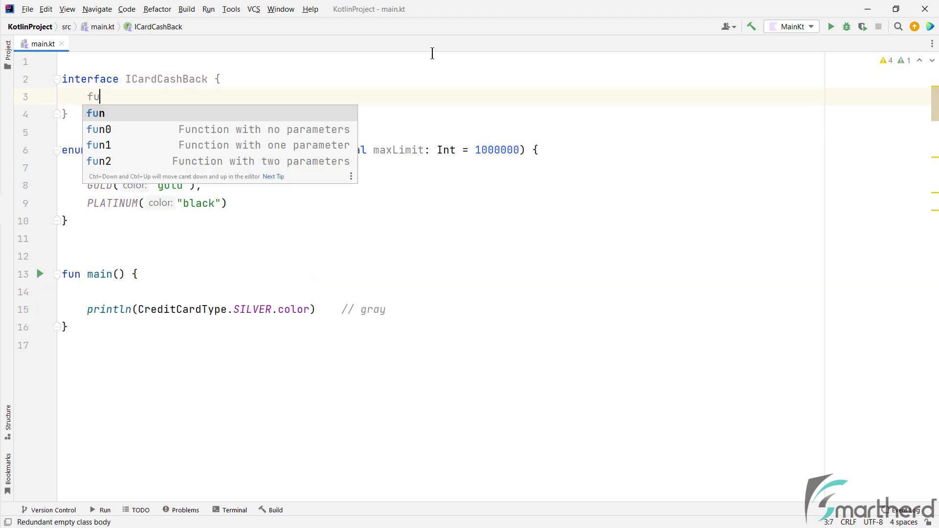
{"action": "type", "text": "getCashbackValue()"}
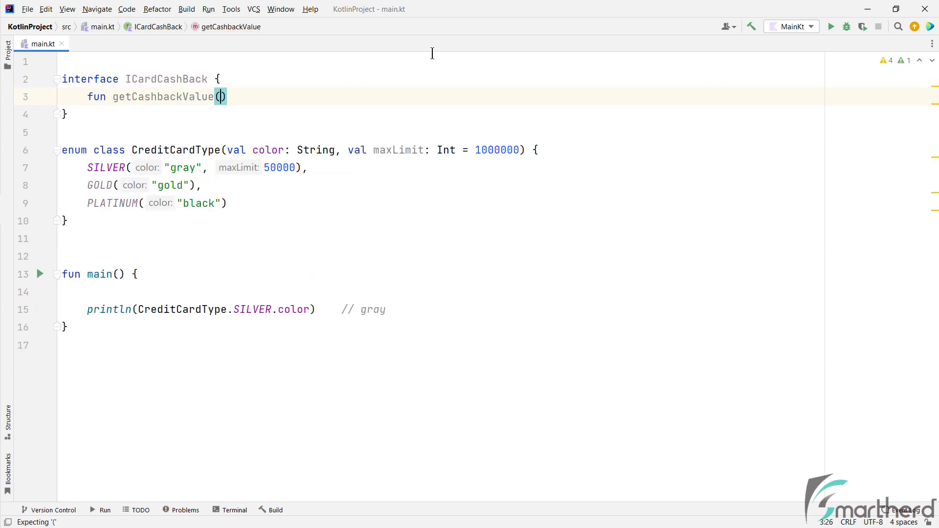
{"action": "type", "text": ": Float"}
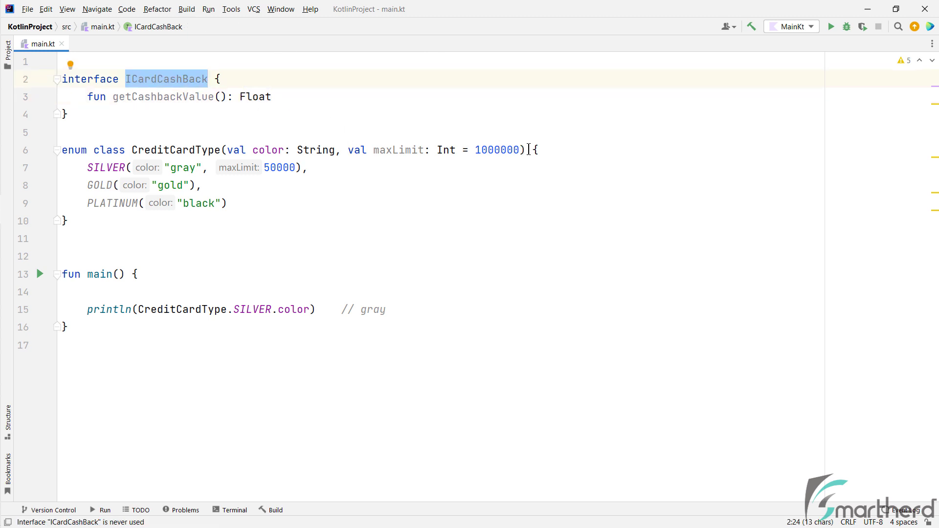
{"action": "type", "text": "I"}
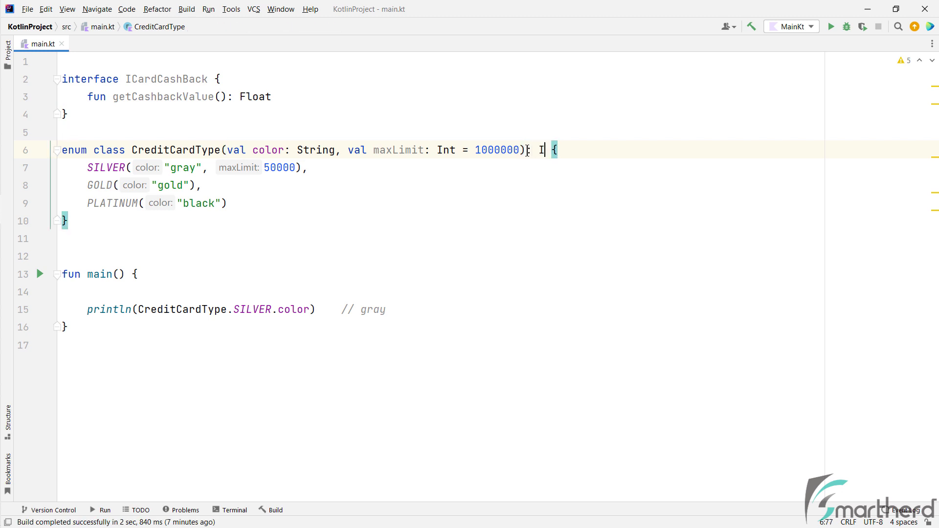
{"action": "type", "text": "ICardCashBack"}
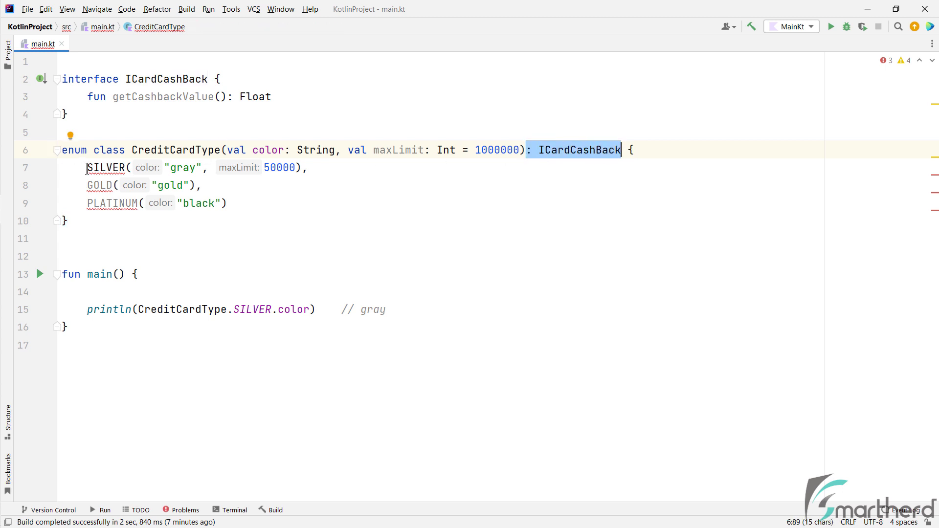
{"action": "left_click", "coordinate": [176, 150]}
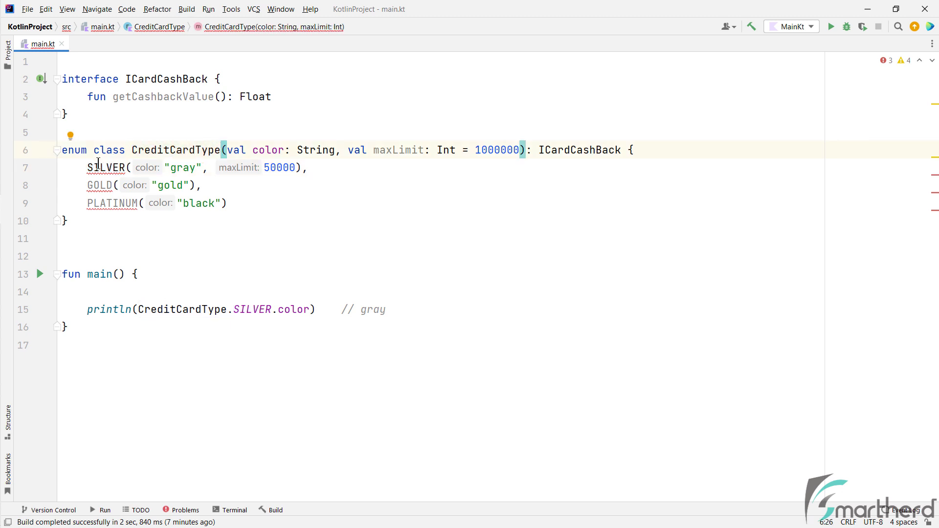
{"action": "double_click", "coordinate": [162, 96]}
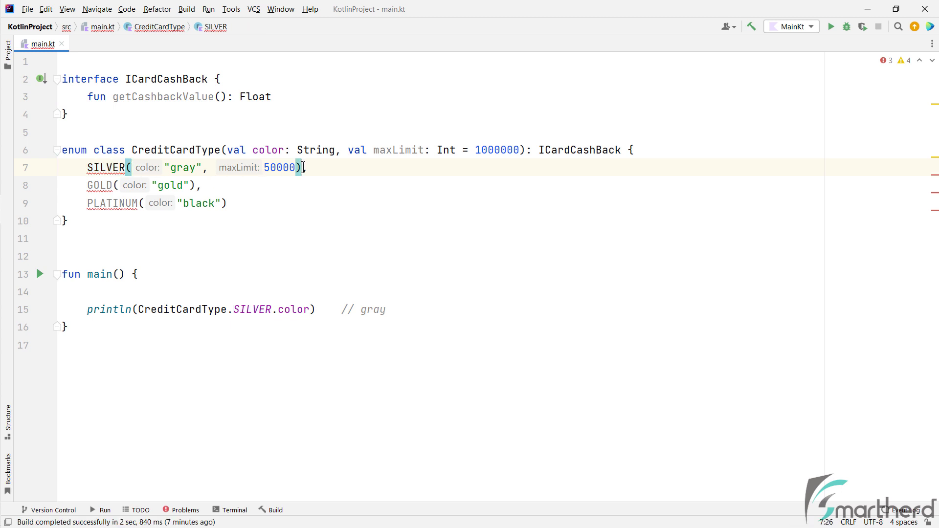
Give SILVER a body overriding getCashbackValue as an expression returning 0.02f
{"action": "type", "text": "{"}
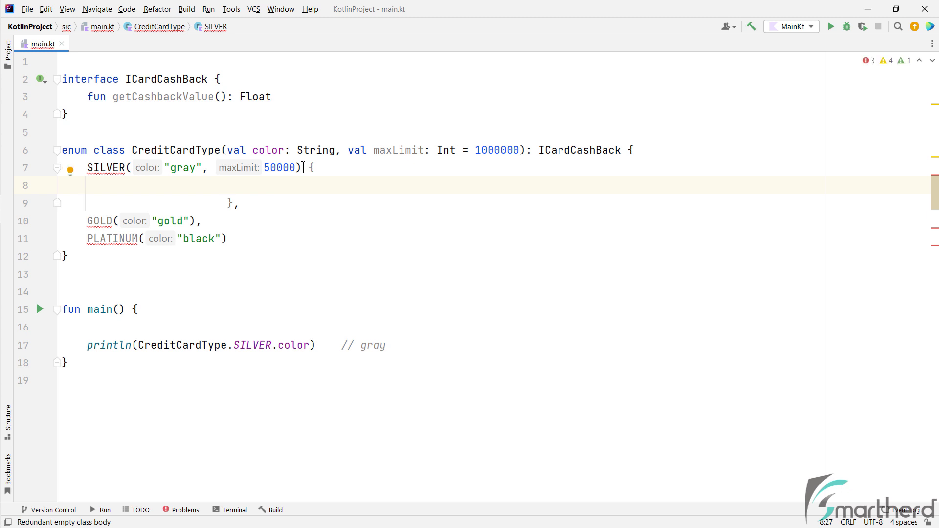
{"action": "type", "text": "ove"}
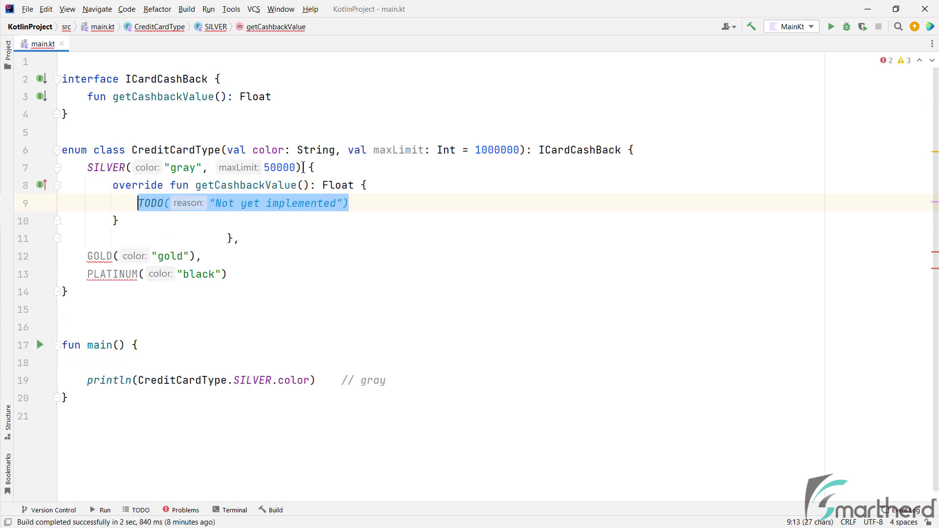
{"action": "type", "text": "return 0."}
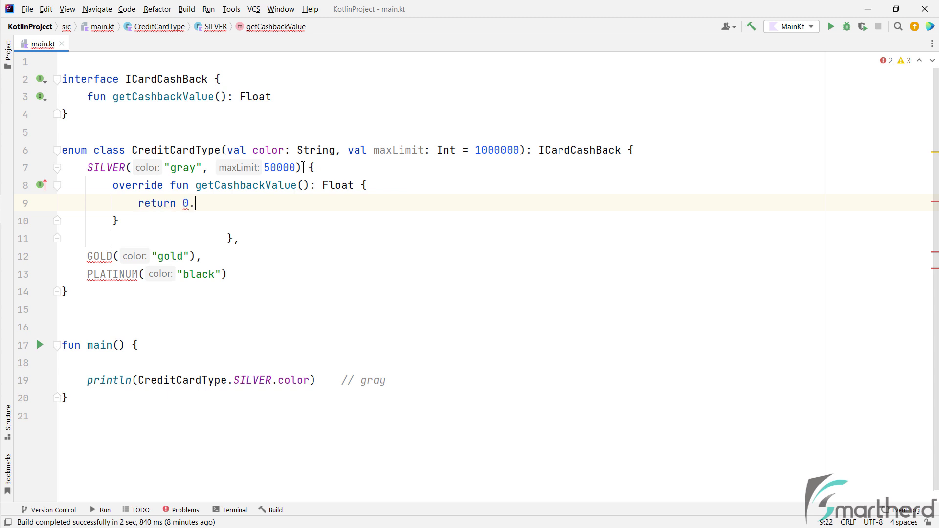
{"action": "type", "text": "2f"}
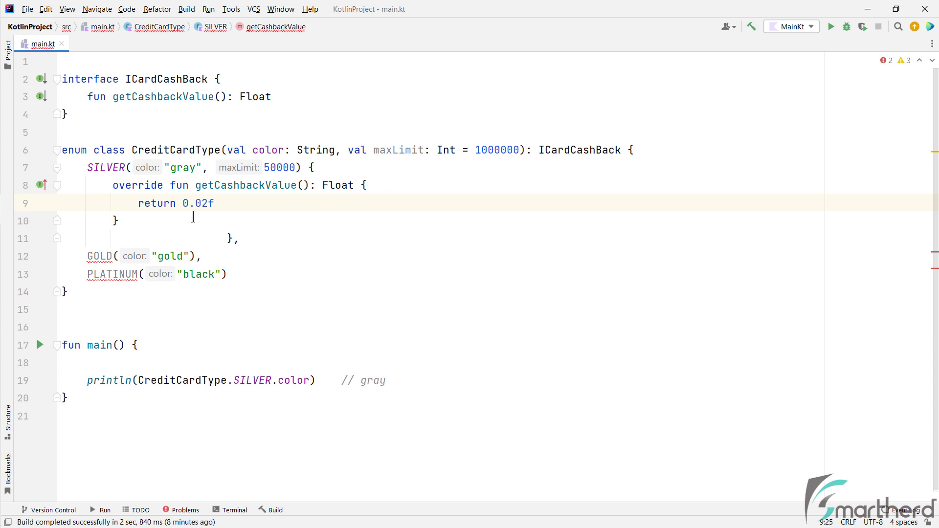
{"action": "double_click", "coordinate": [197, 203]}
{"action": "type", "text": "= "}
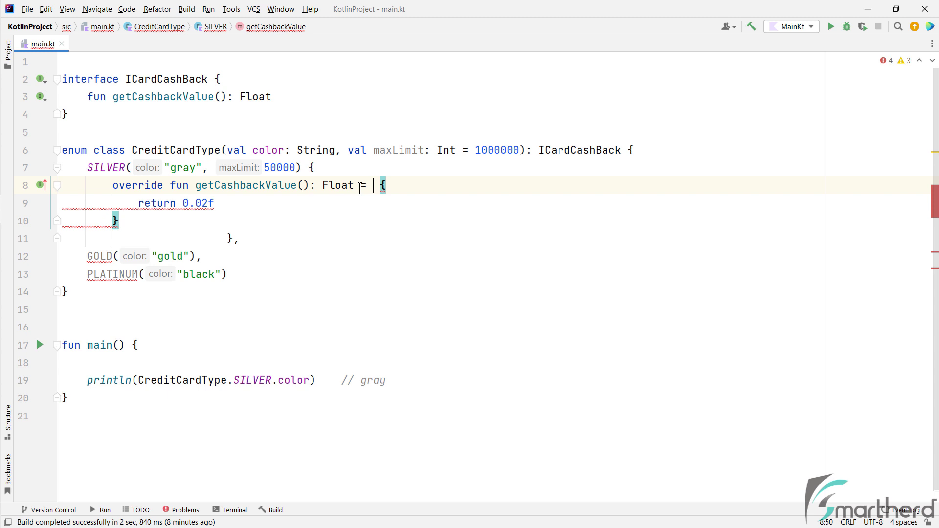
{"action": "type", "text": "0.02f"}
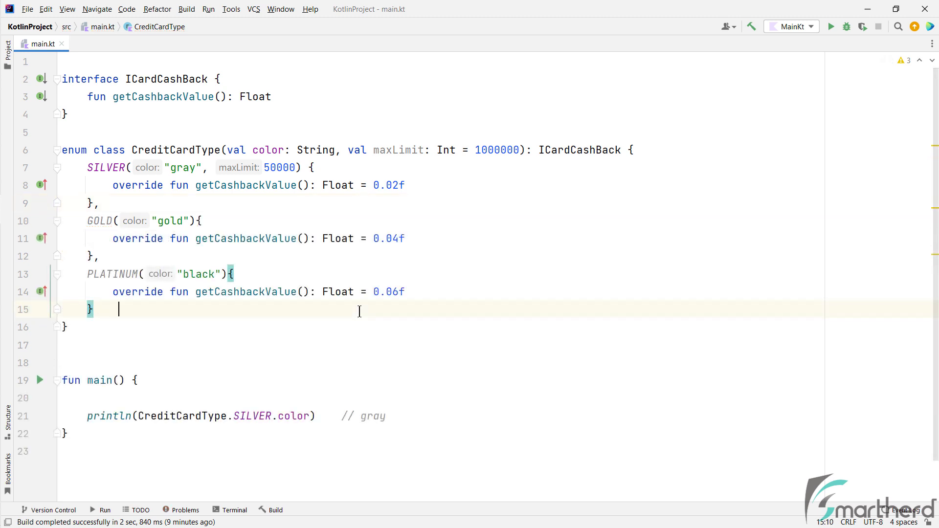
{"action": "double_click", "coordinate": [244, 238]}
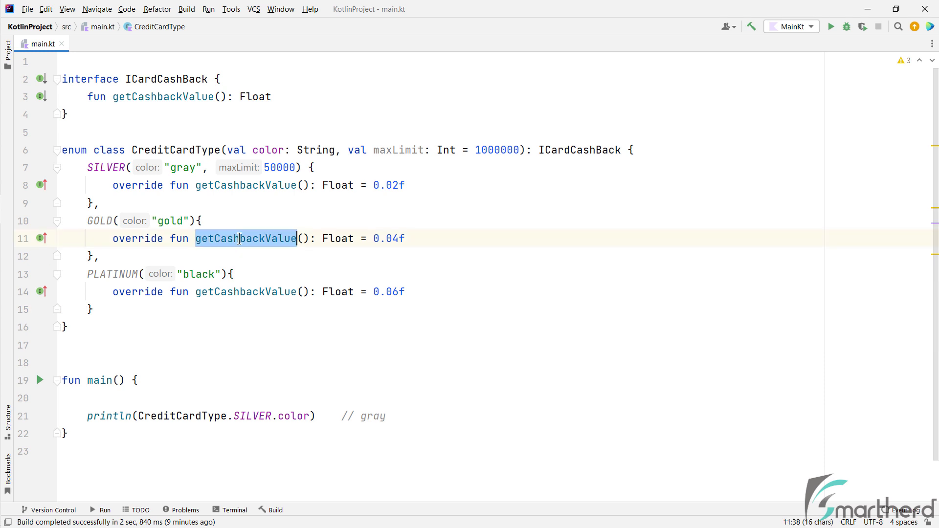